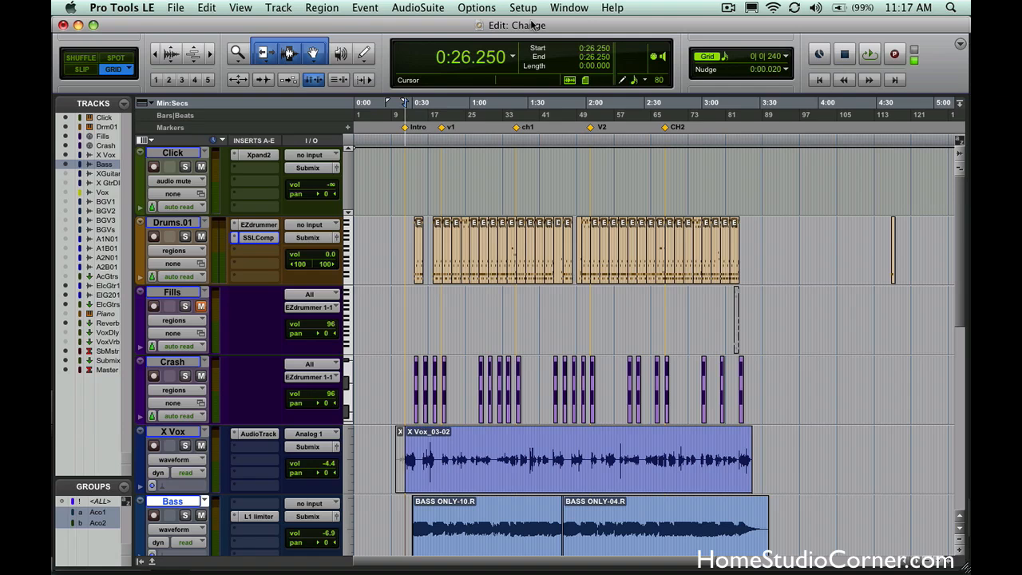
- Review the drum bus compressor plug-in and dismiss its window
{"action": "scroll", "scroll_direction": "down", "scroll_amount": 3}
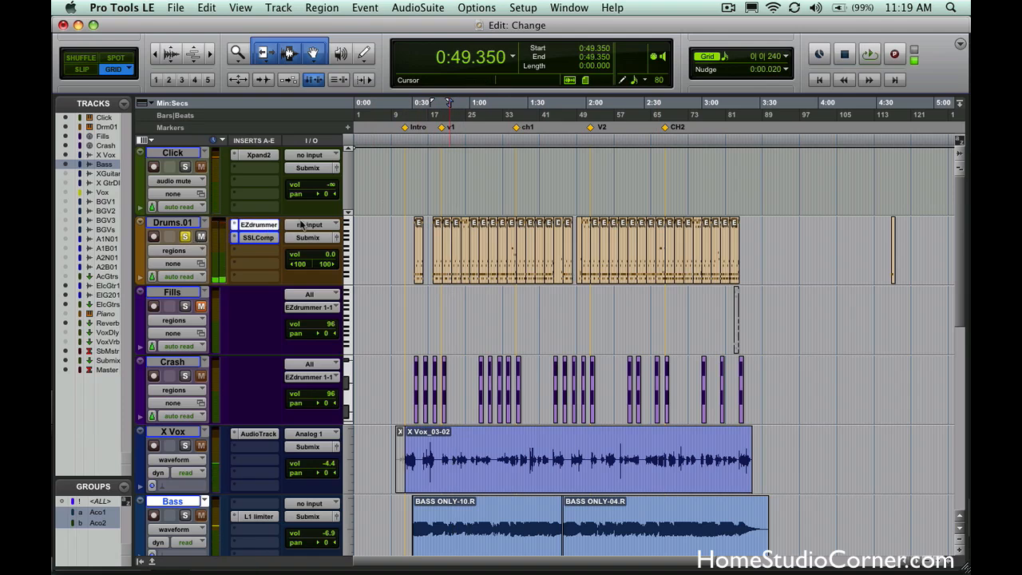
{"action": "left_click", "coordinate": [259, 224]}
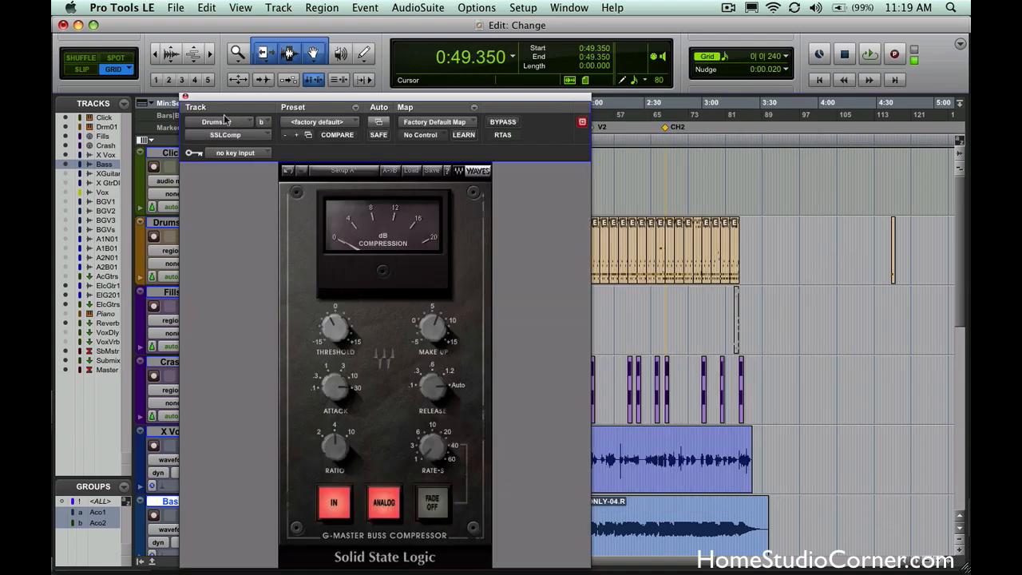
{"action": "left_click", "coordinate": [185, 96]}
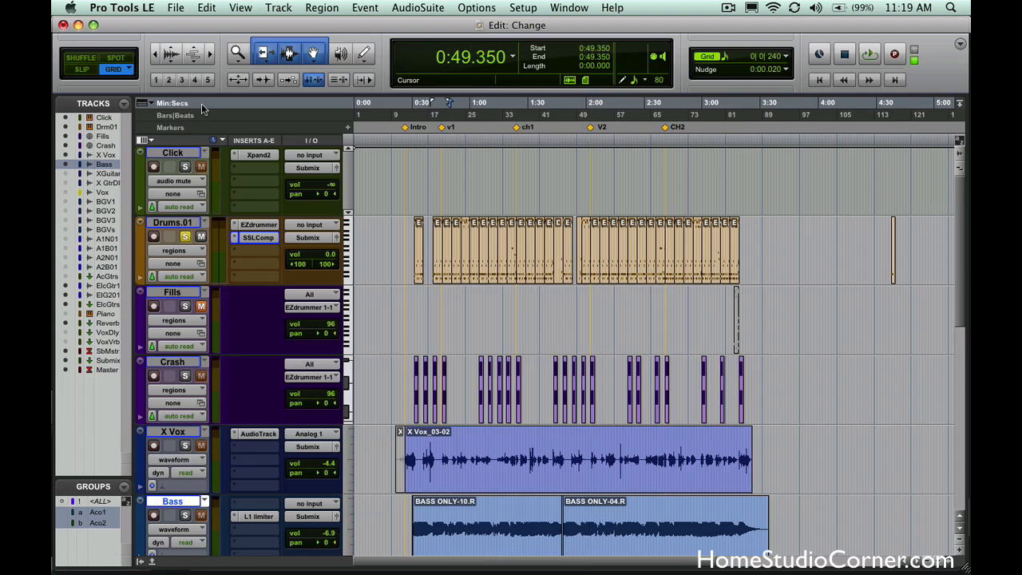
{"action": "mouse_move", "coordinate": [172, 103]}
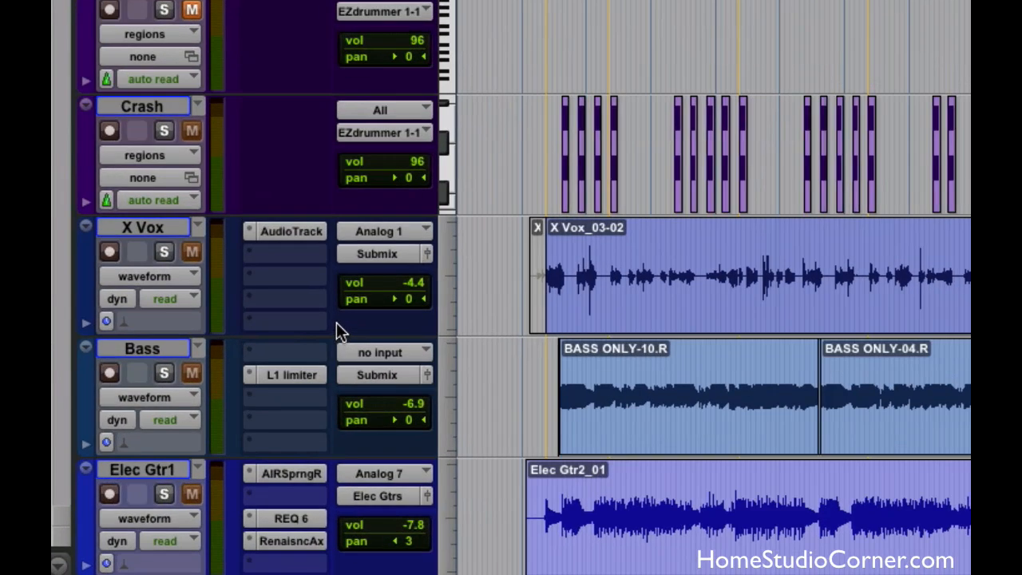
- Scroll past the guitar tracks and select the Elec Gtrs aux submix track
{"action": "scroll", "scroll_direction": "down", "scroll_amount": 3}
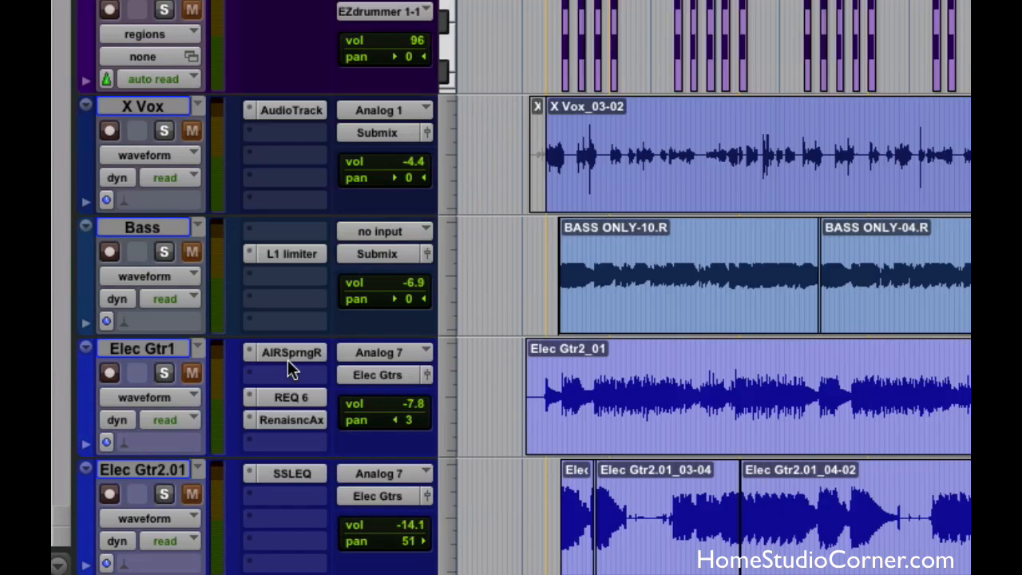
{"action": "double_click", "coordinate": [143, 348]}
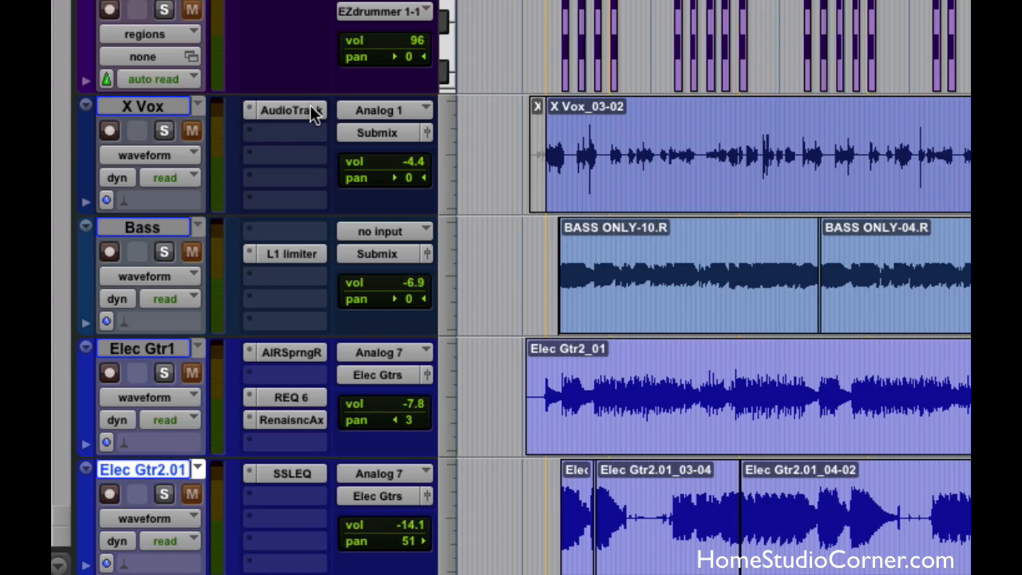
{"action": "mouse_move", "coordinate": [306, 310]}
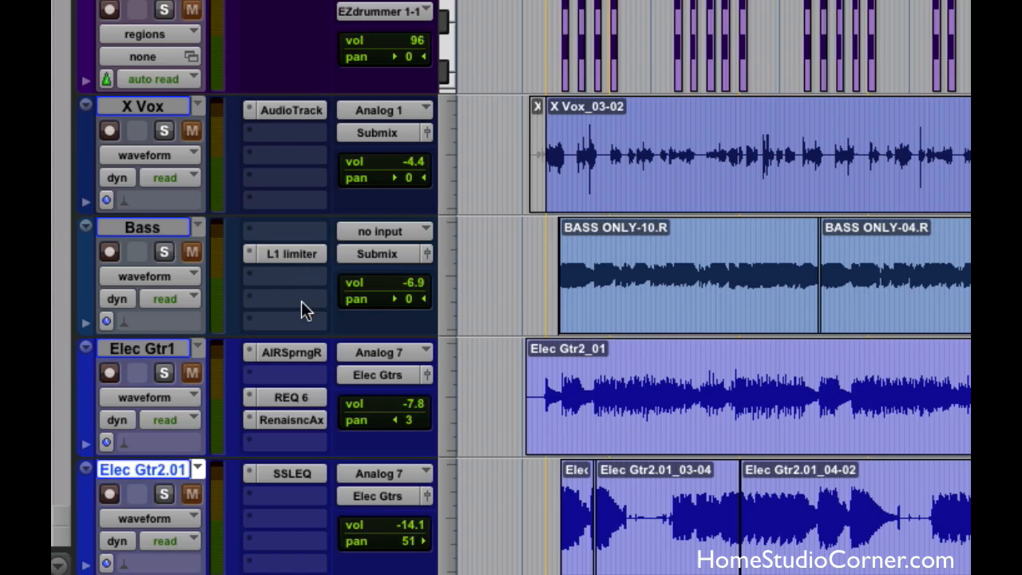
{"action": "mouse_move", "coordinate": [259, 571]}
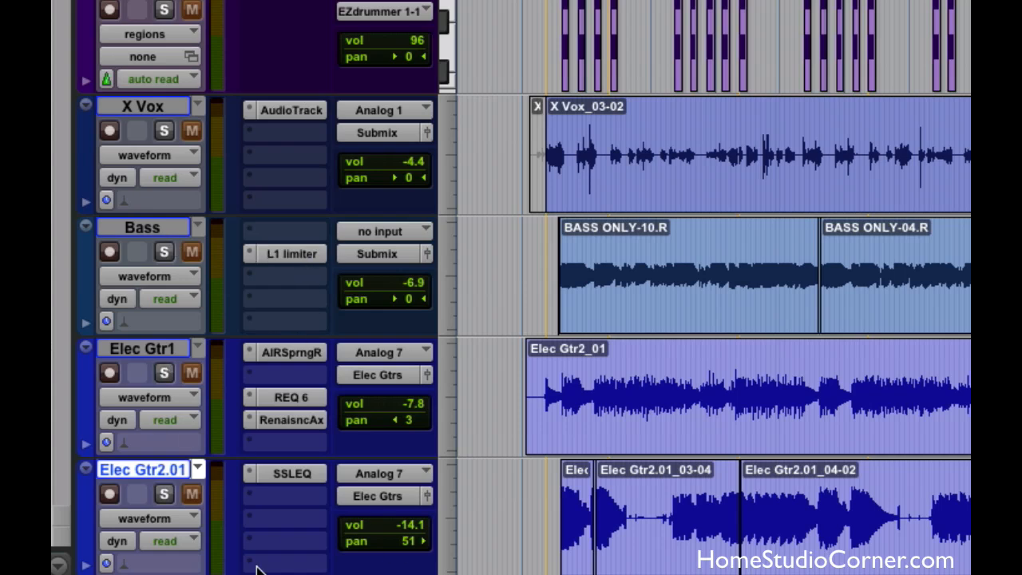
{"action": "scroll", "scroll_direction": "down", "scroll_amount": 3}
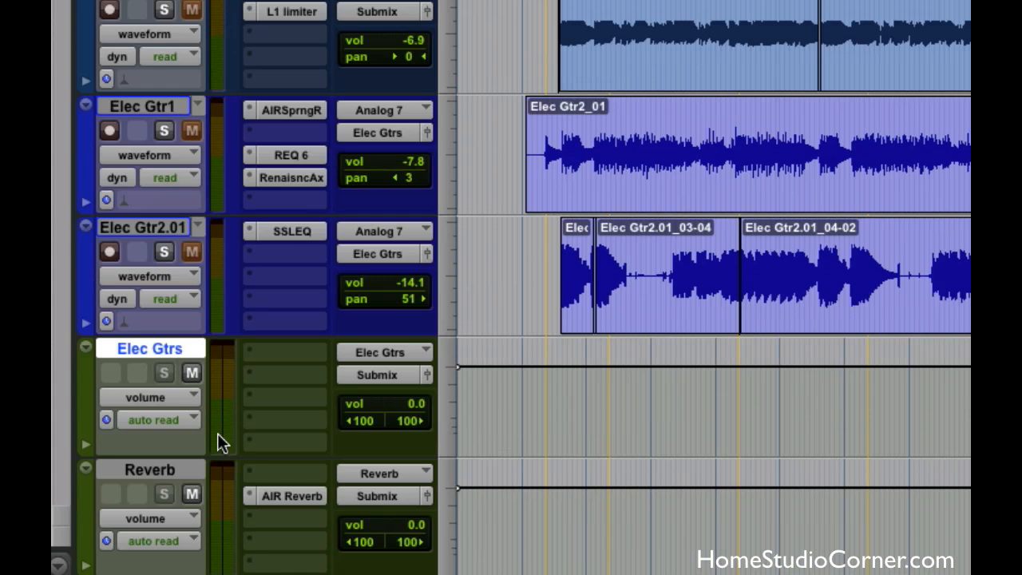
{"action": "mouse_move", "coordinate": [396, 391]}
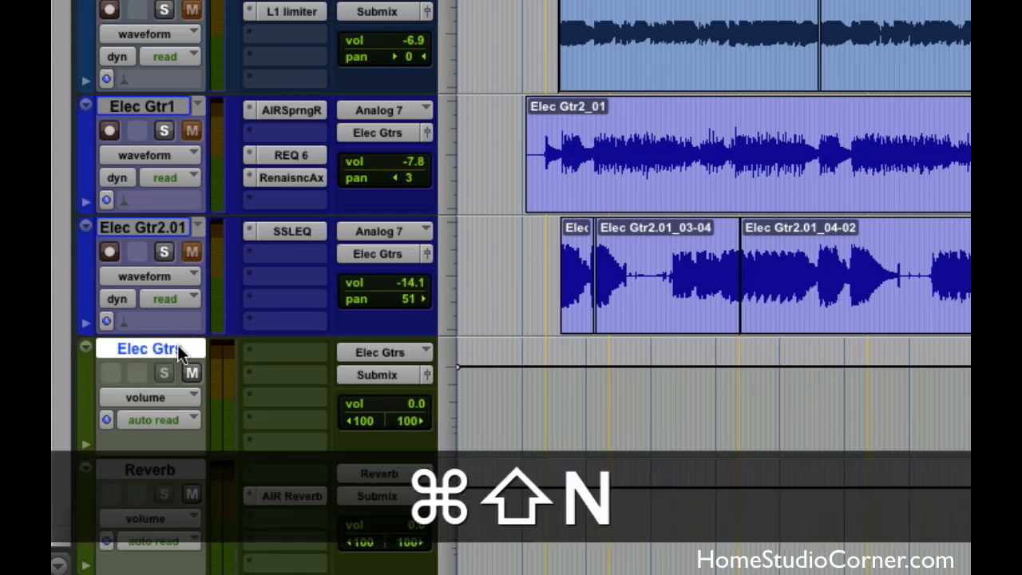
- Create three new mono audio tracks, Audio 1–3, via the New Tracks dialog
{"action": "key", "text": "cmd+shift+n"}
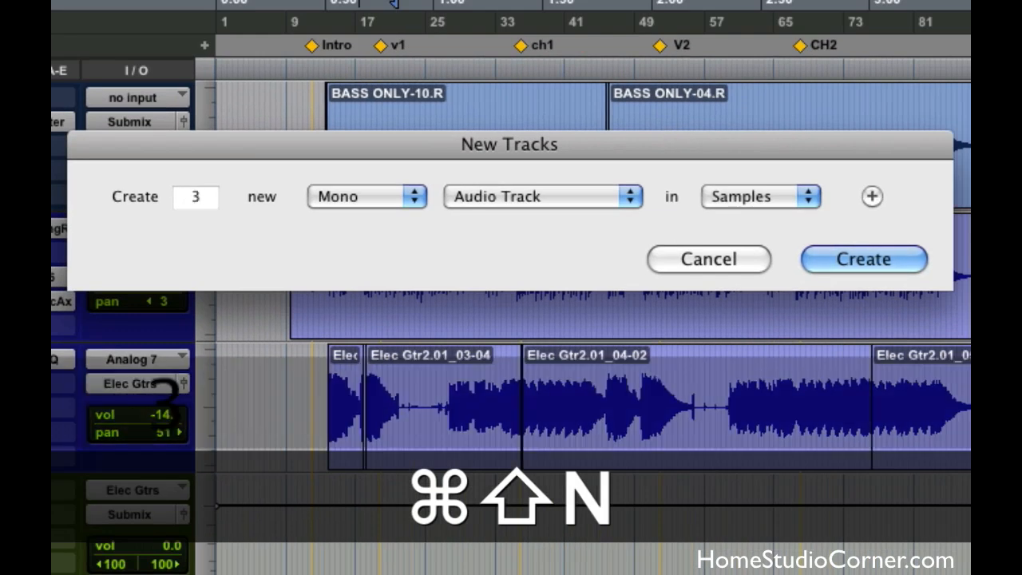
{"action": "type", "text": "2"}
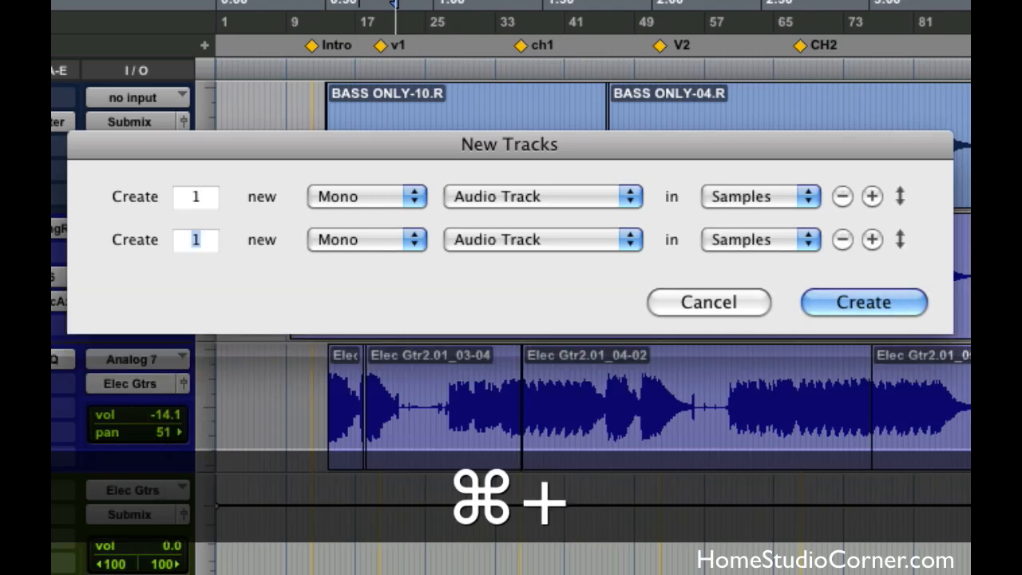
{"action": "left_click", "coordinate": [862, 301]}
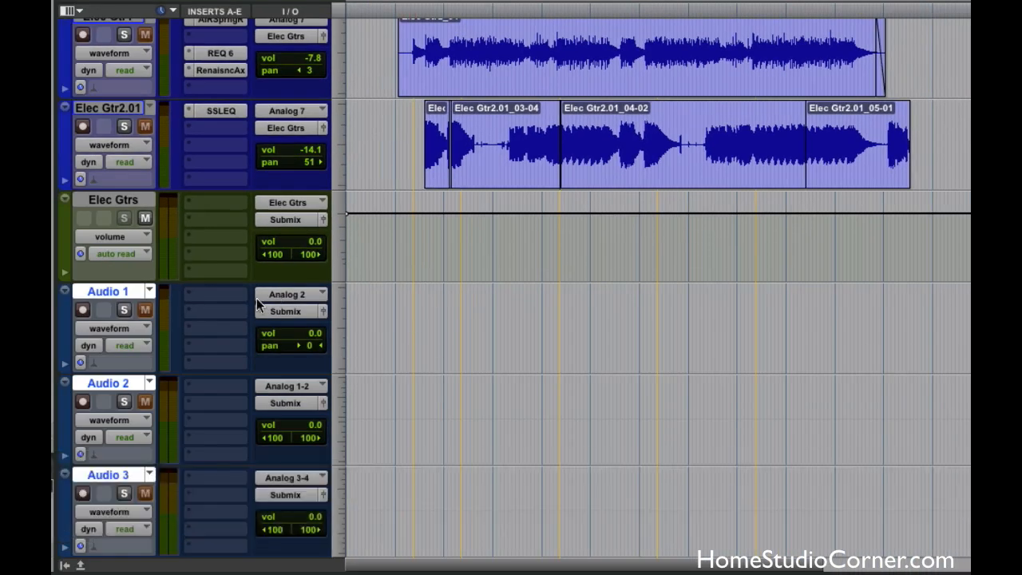
- Rename the three new tracks Bass, Electrics and Drums and confirm
{"action": "double_click", "coordinate": [106, 291]}
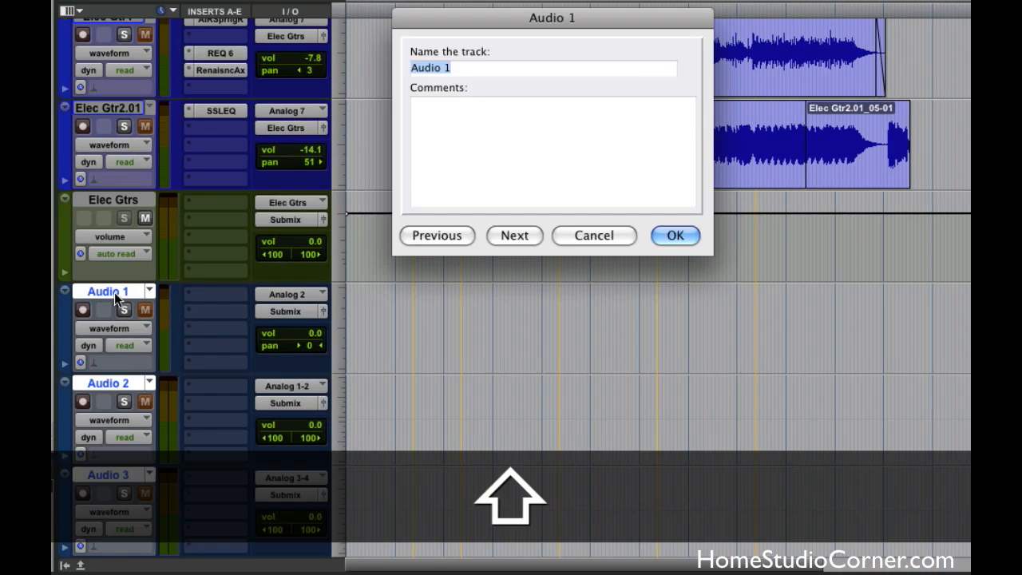
{"action": "type", "text": "Bass"}
{"action": "type", "text": "E"}
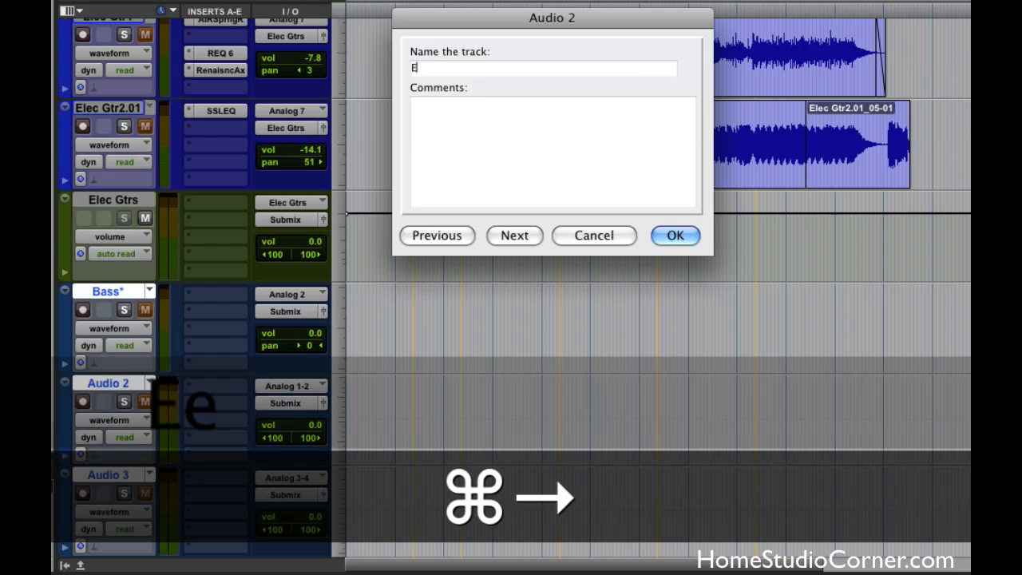
{"action": "type", "text": "lectrics"}
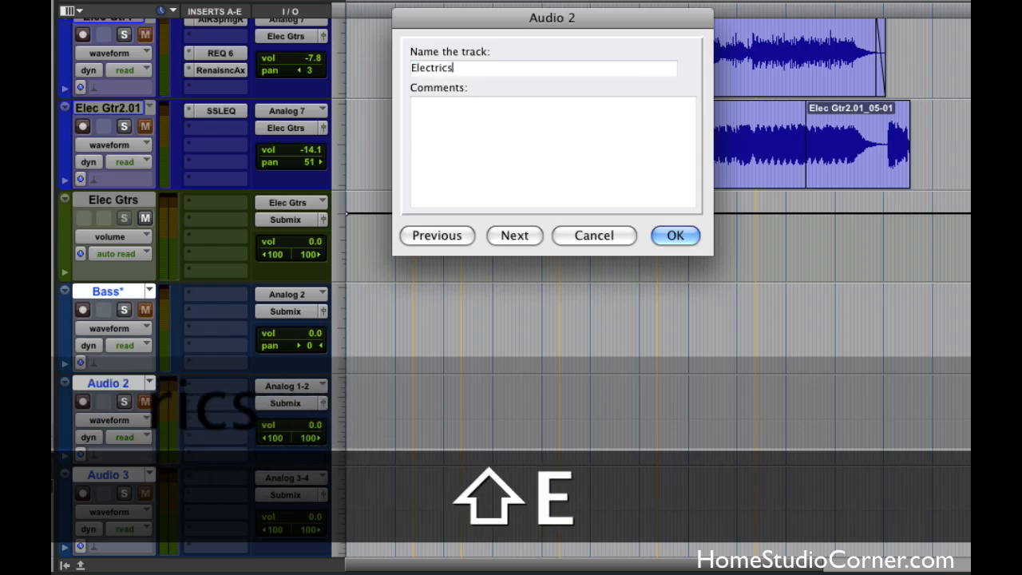
{"action": "left_click", "coordinate": [514, 235]}
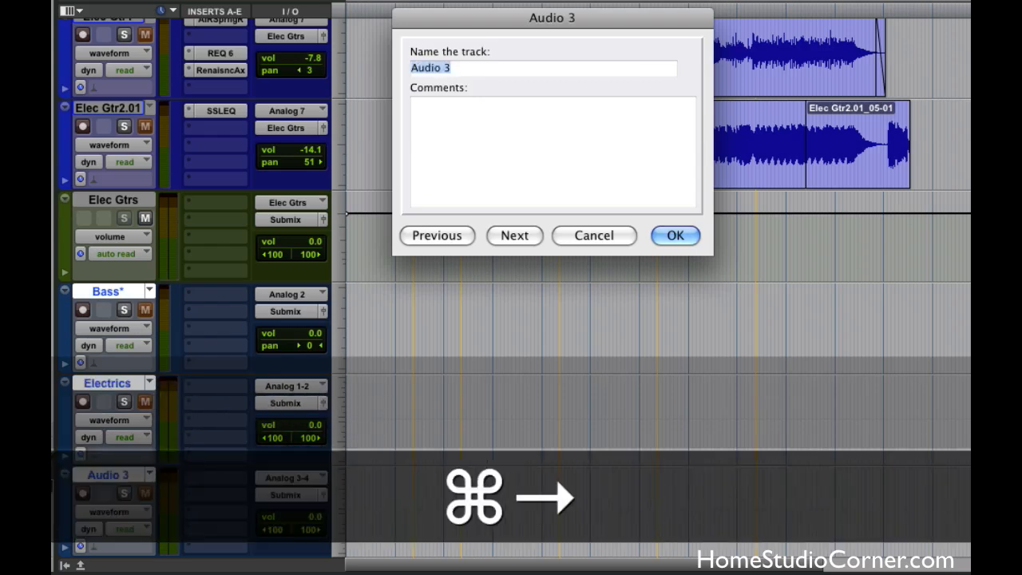
{"action": "type", "text": "Drums"}
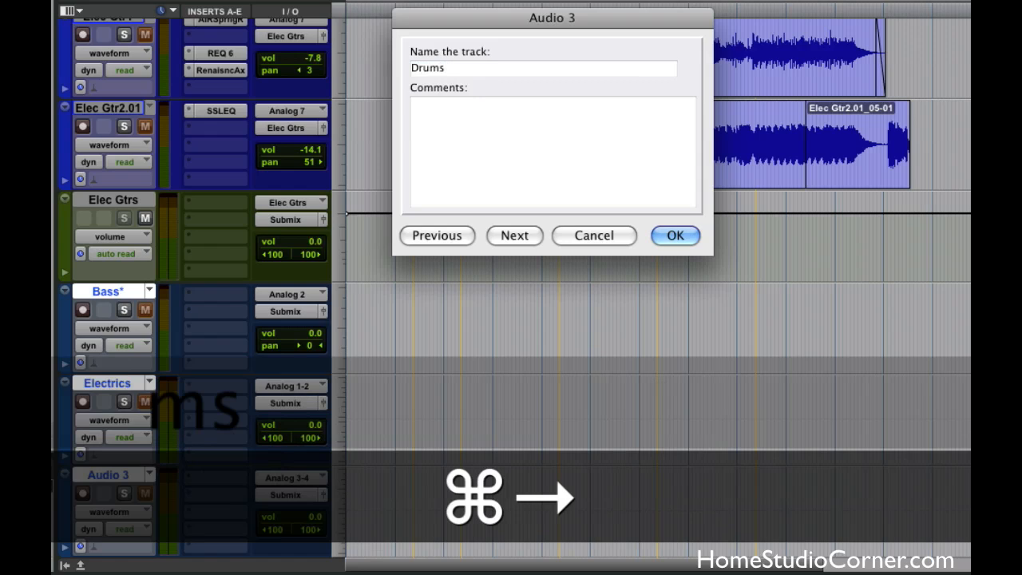
{"action": "left_click", "coordinate": [674, 235]}
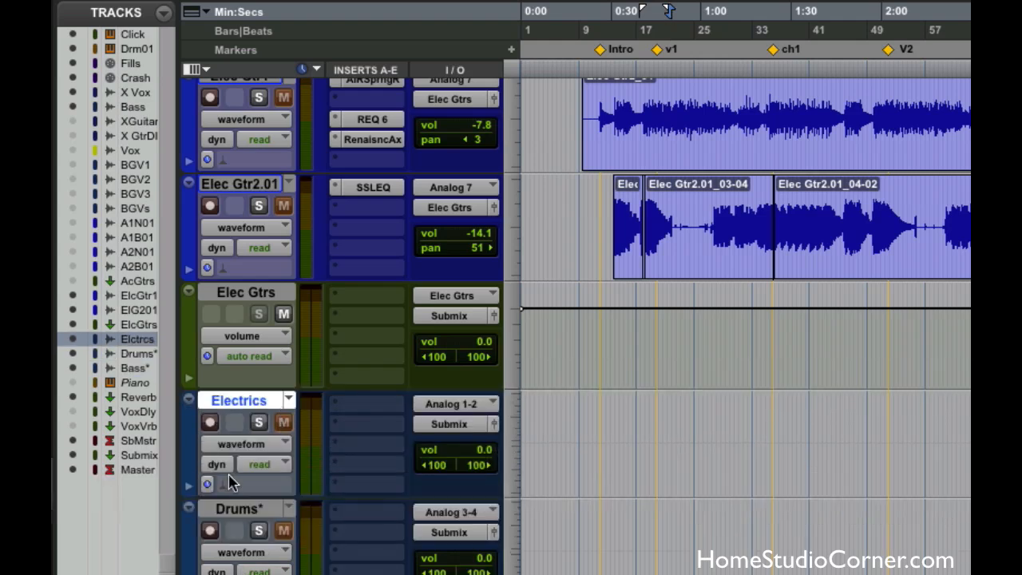
{"action": "mouse_move", "coordinate": [76, 364]}
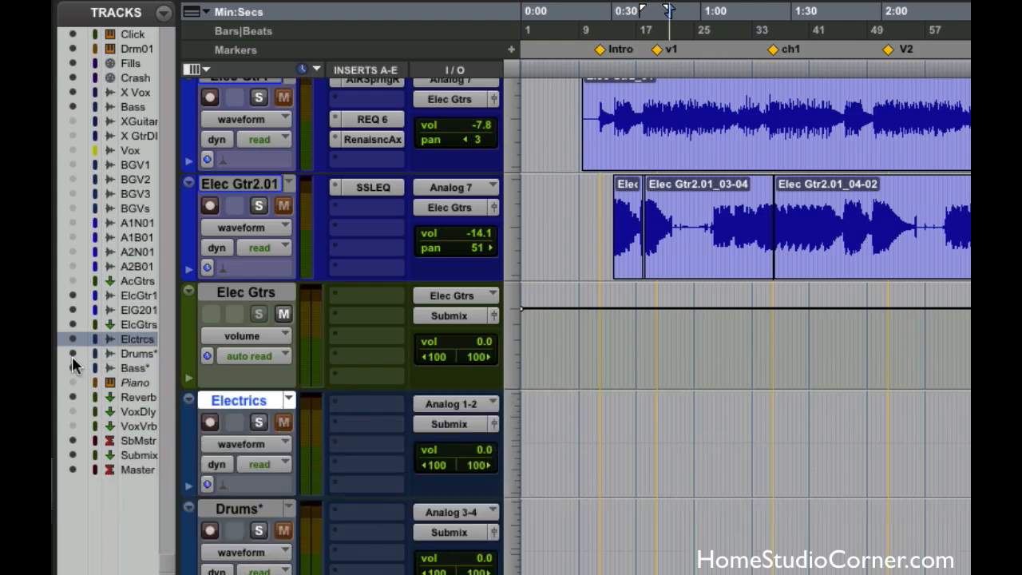
- Move the new Drums track up to sit beneath the Drums.01 instrument track
{"action": "left_click", "coordinate": [139, 353]}
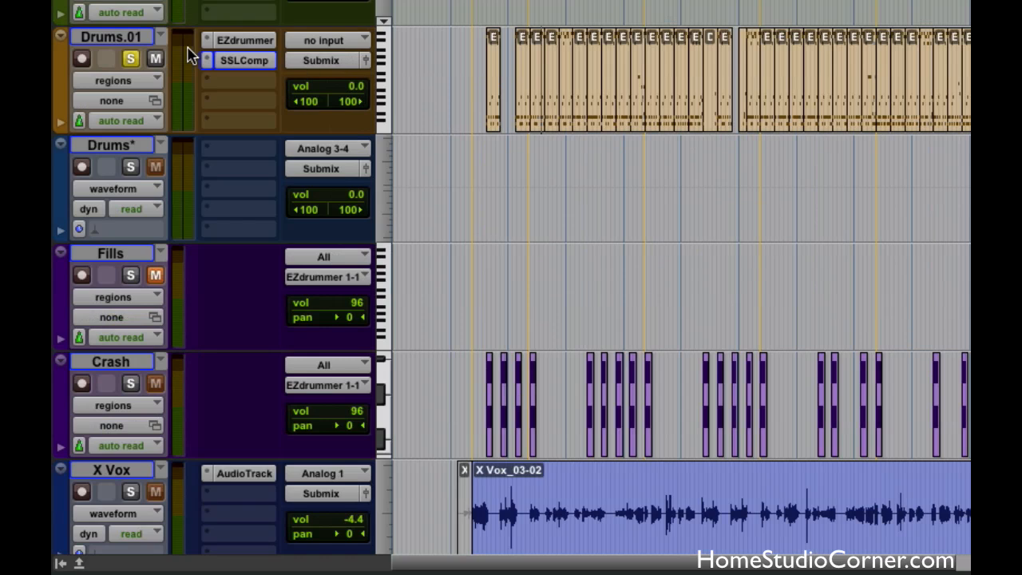
- Route Drums.01 out to Bus 25–26 into Drums* and record-arm Drums*
{"action": "left_click", "coordinate": [322, 61]}
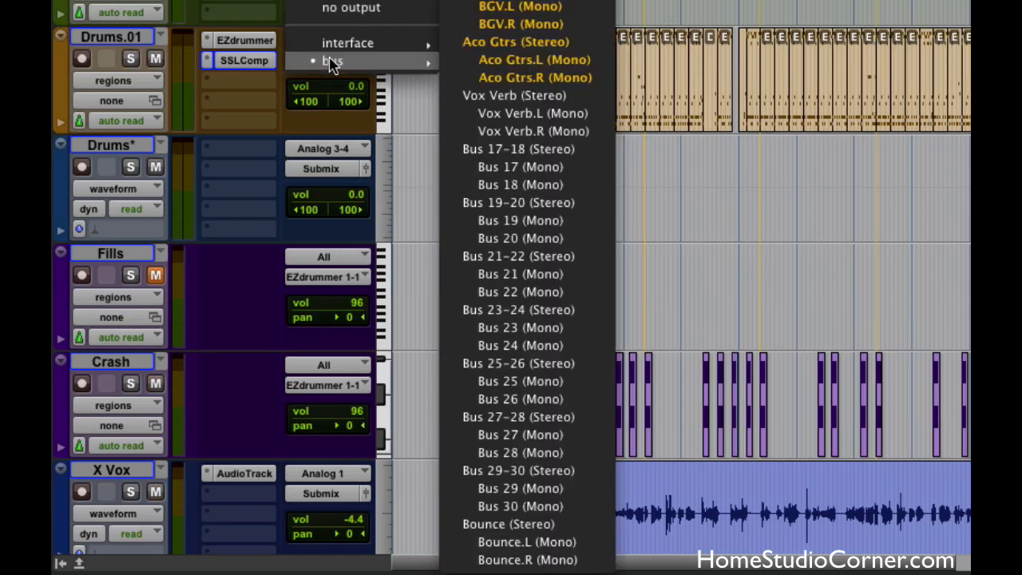
{"action": "mouse_move", "coordinate": [519, 559]}
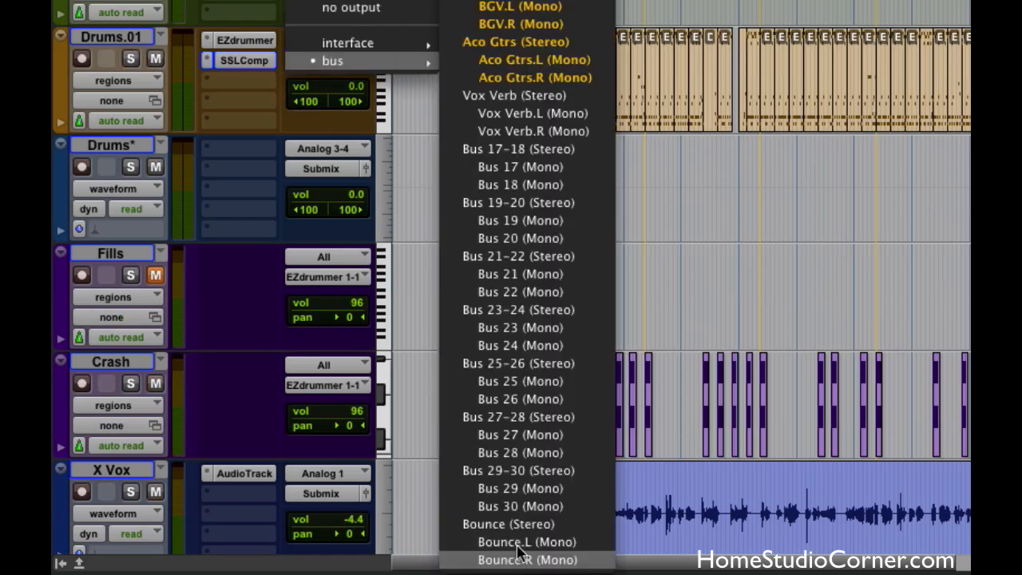
{"action": "mouse_move", "coordinate": [519, 364]}
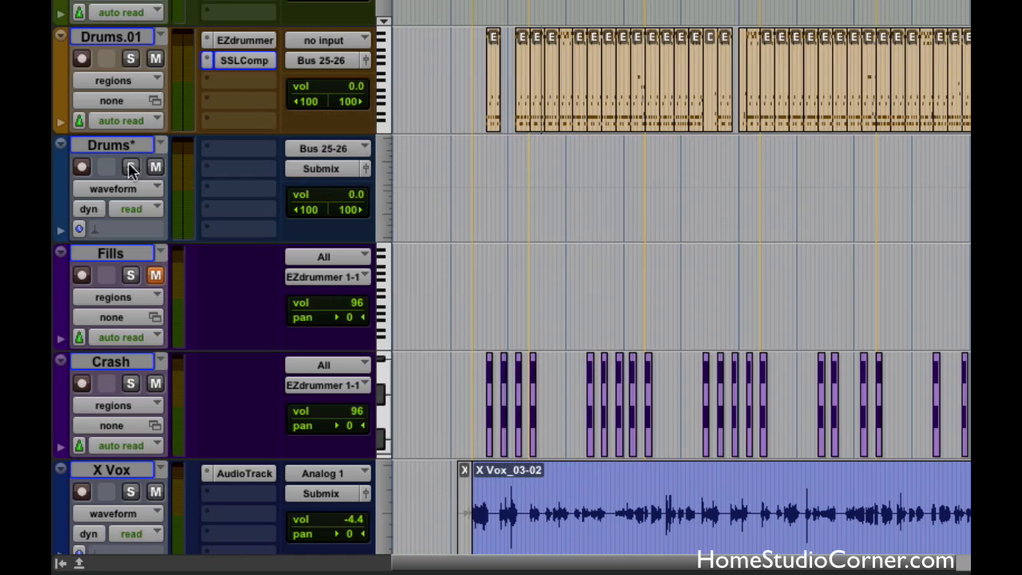
{"action": "left_click", "coordinate": [80, 166]}
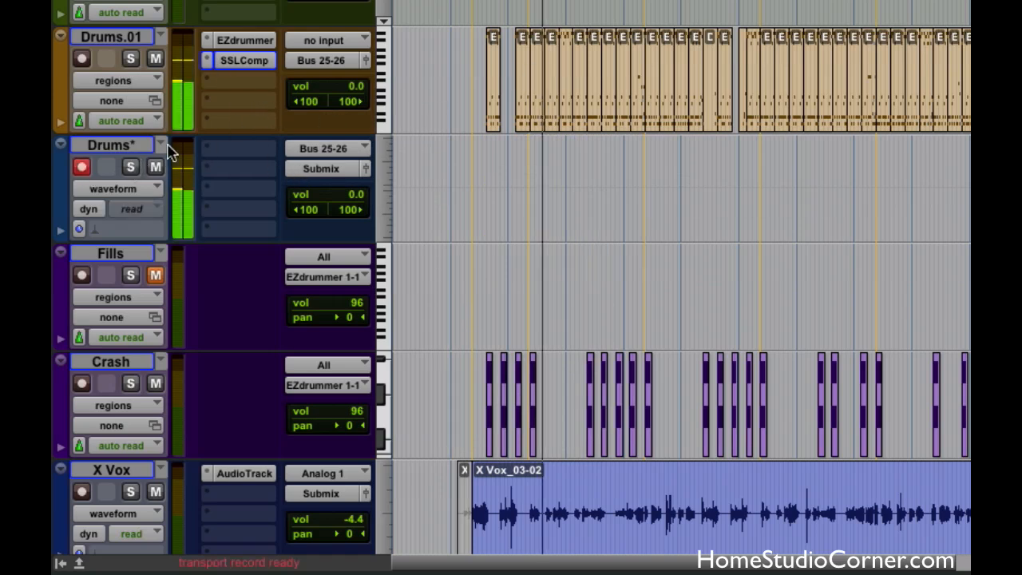
{"action": "scroll", "scroll_direction": "down", "scroll_amount": 3}
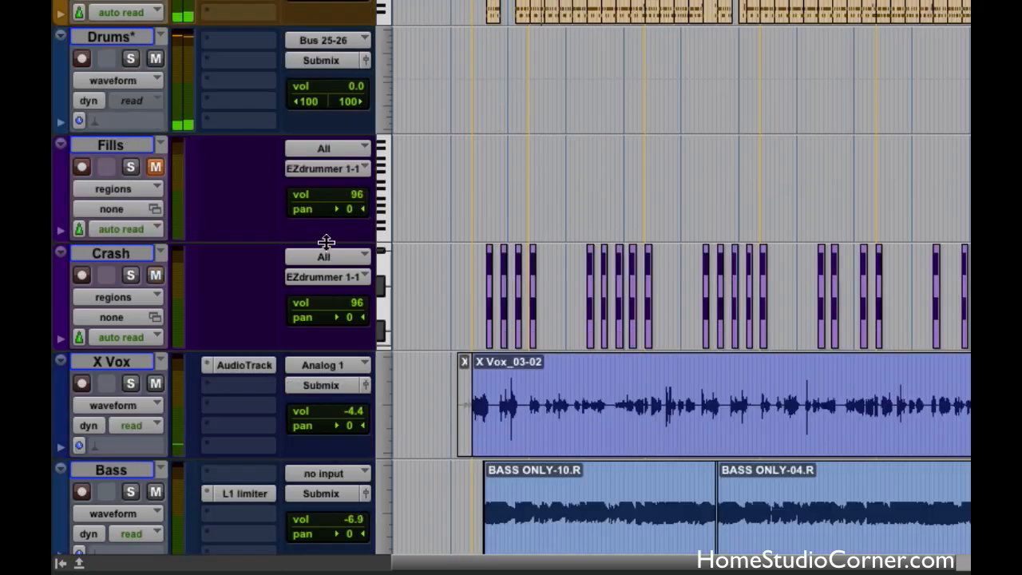
- Route Bass out on Bus 27 into Bass*, and Elec Gtrs out on Bus 29–30 toward Electrics
{"action": "scroll", "scroll_direction": "down", "scroll_amount": 3}
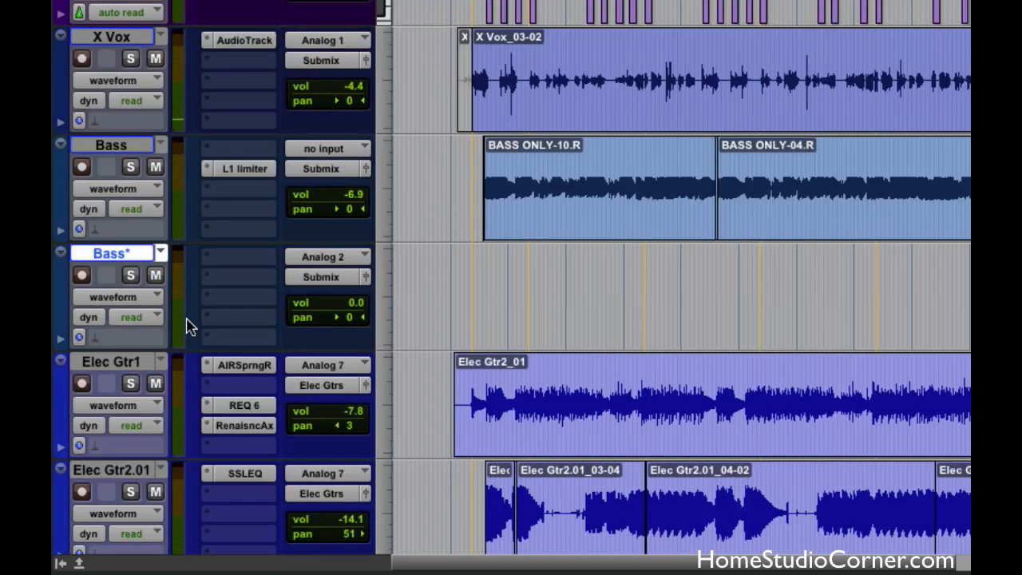
{"action": "mouse_move", "coordinate": [350, 174]}
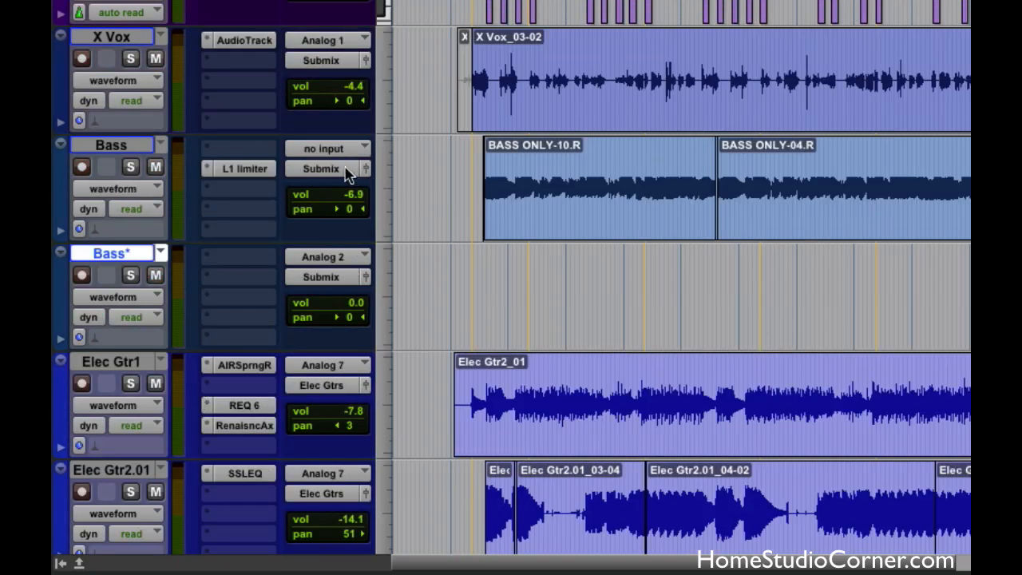
{"action": "left_click", "coordinate": [321, 169]}
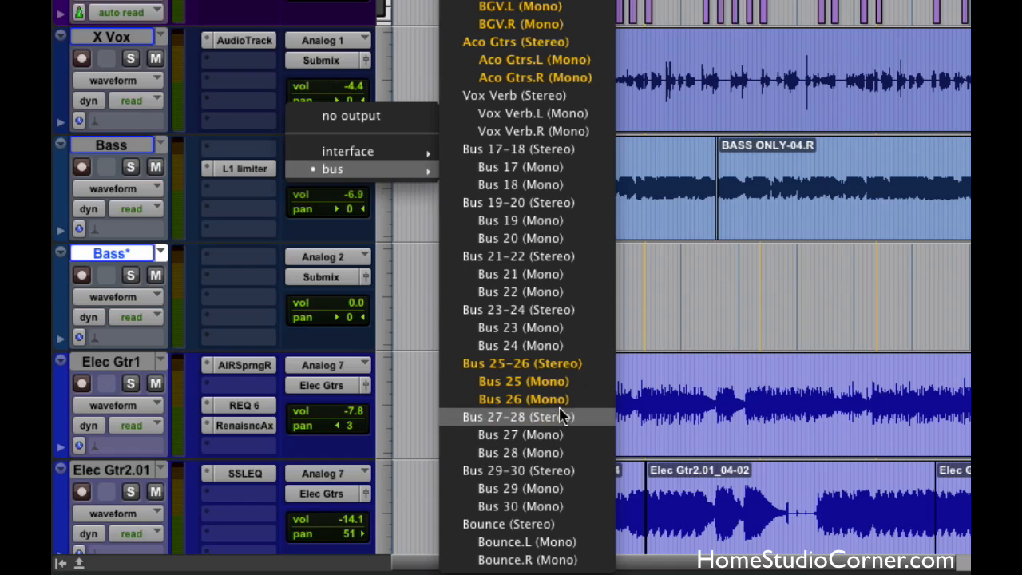
{"action": "left_click", "coordinate": [517, 415]}
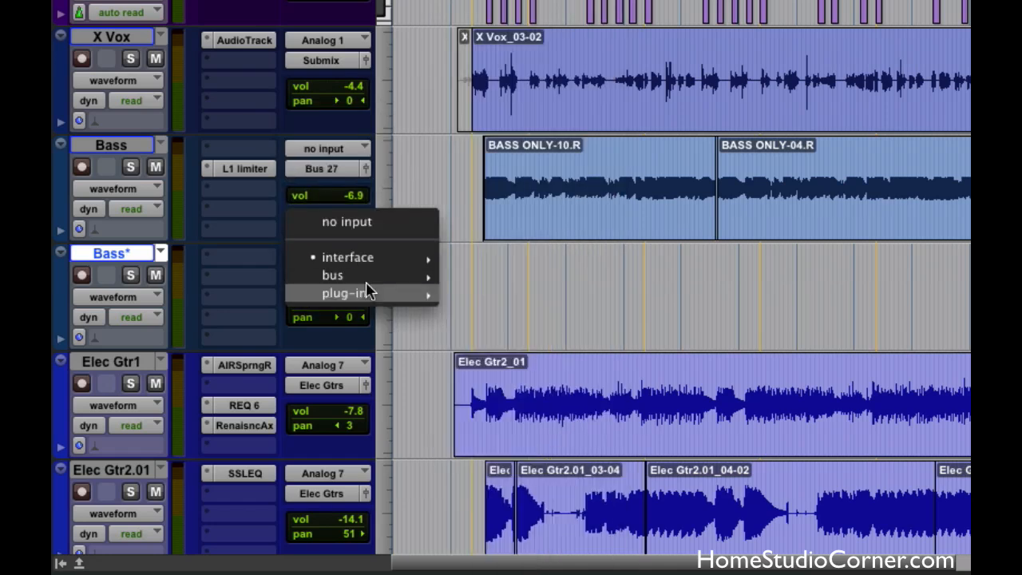
{"action": "left_click", "coordinate": [332, 275]}
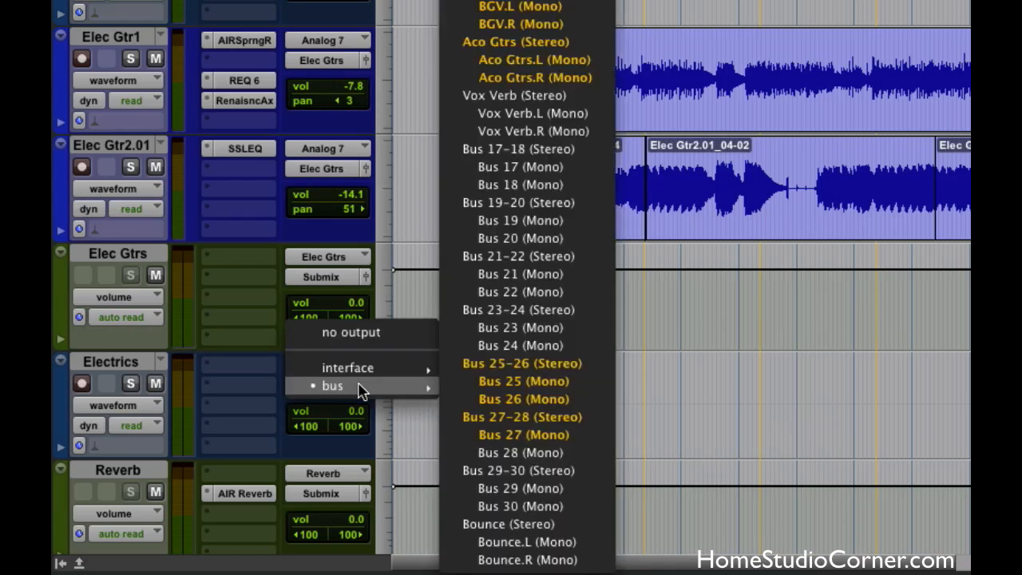
{"action": "left_click", "coordinate": [518, 469]}
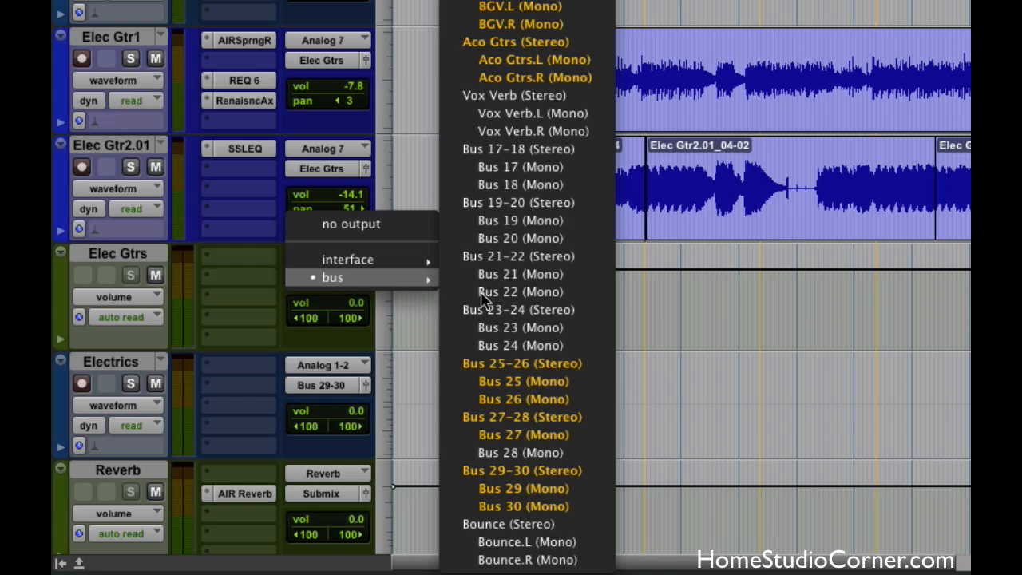
{"action": "mouse_move", "coordinate": [535, 470]}
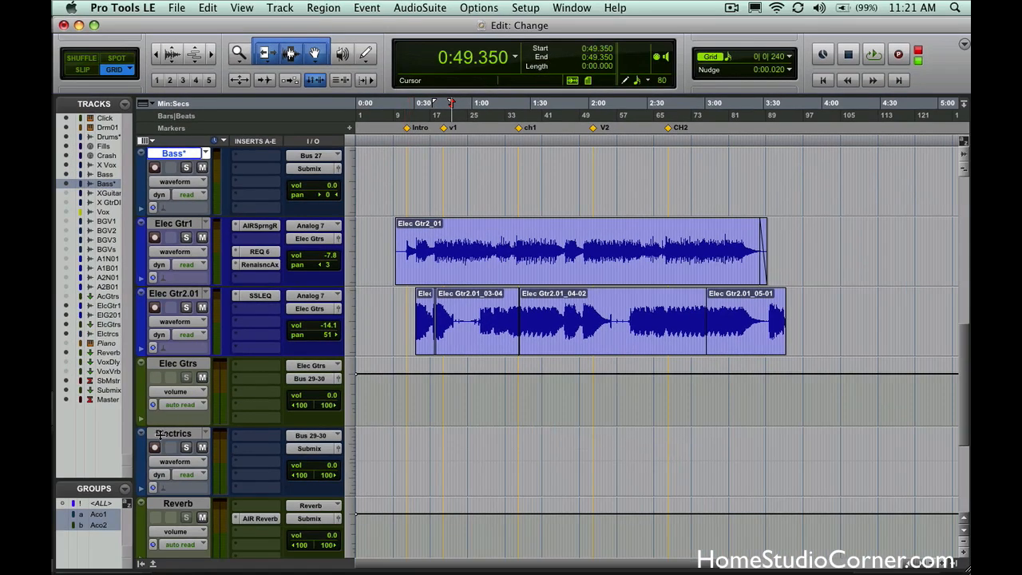
- Arm the print tracks and record the song through to print the processed drums, bass and guitars
{"action": "left_click", "coordinate": [153, 447]}
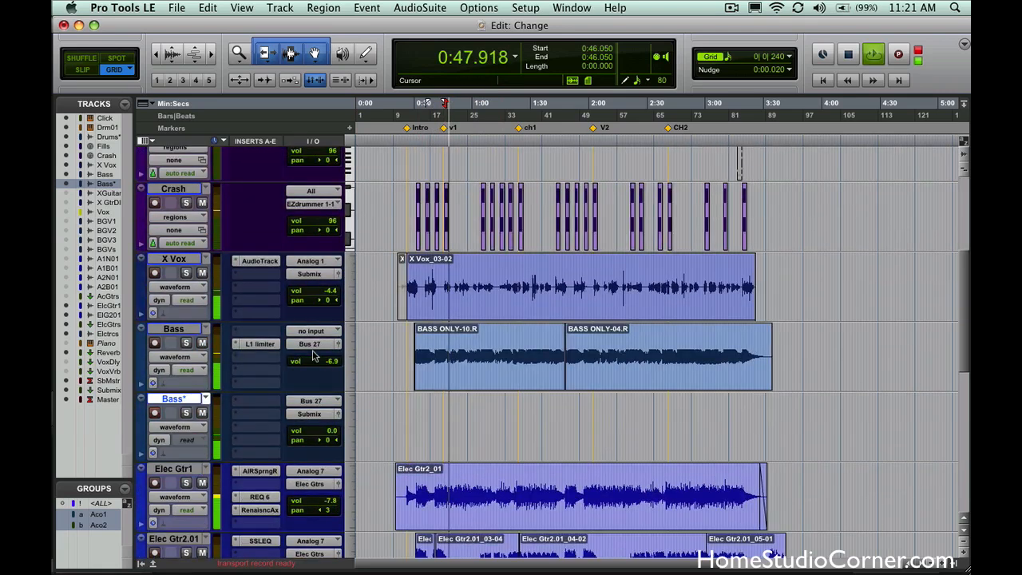
{"action": "scroll", "scroll_direction": "down", "scroll_amount": 3}
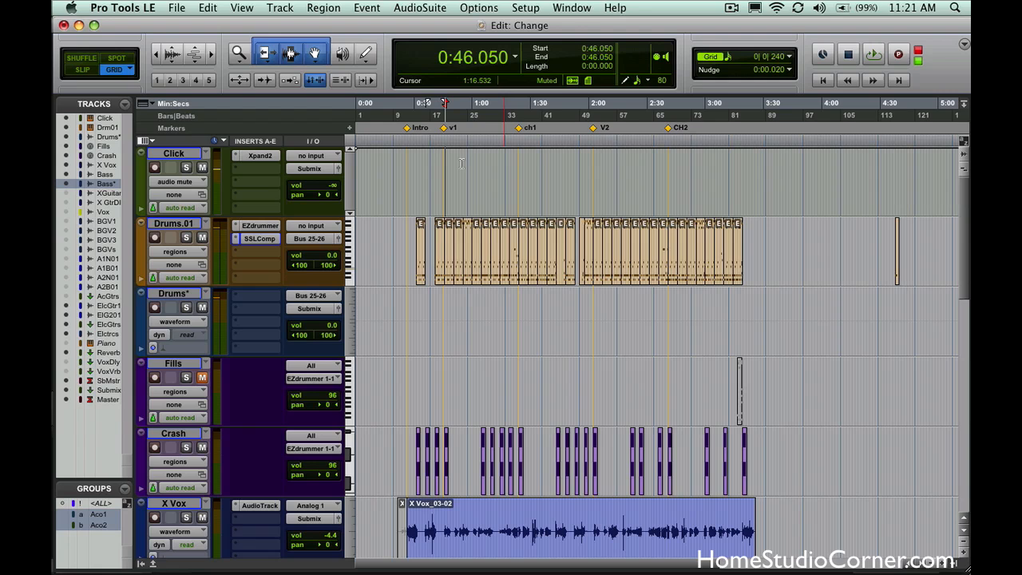
{"action": "left_click", "coordinate": [407, 128]}
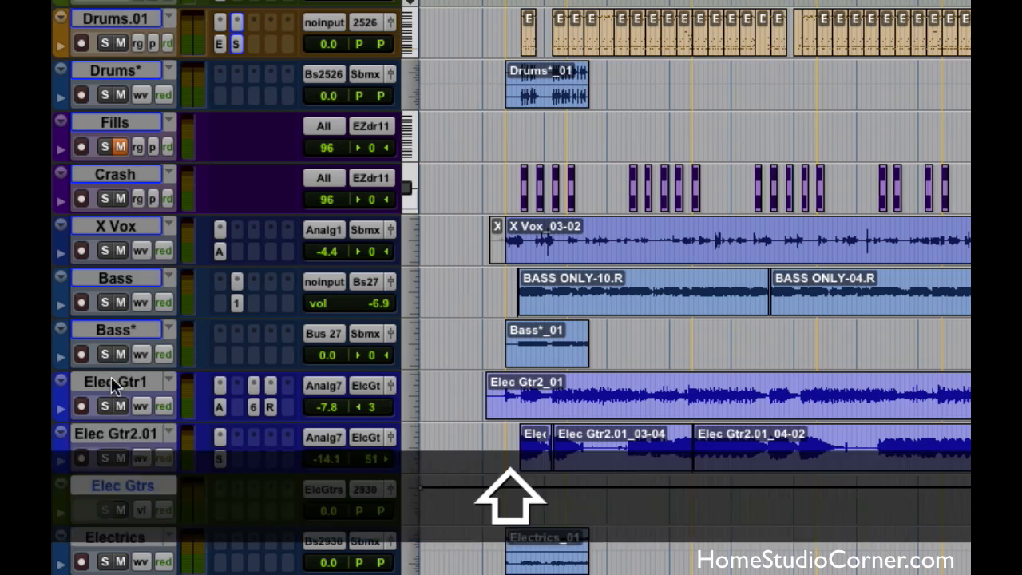
- Make the Elec Gtr1, Elec Gtr2.01, Elec Gtrs, Drums.01 and Bass source tracks inactive
{"action": "right_click", "coordinate": [104, 381]}
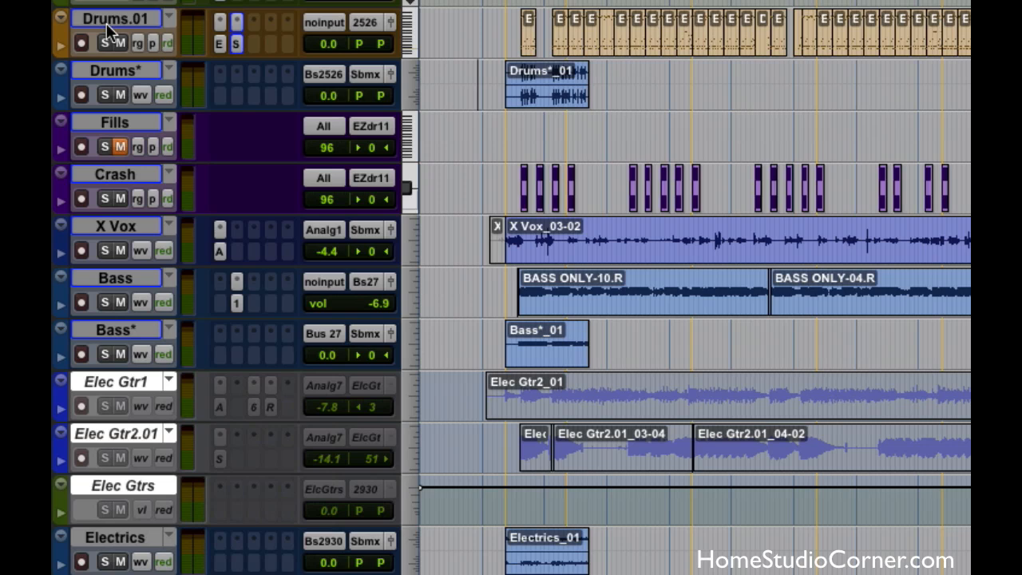
{"action": "right_click", "coordinate": [115, 18]}
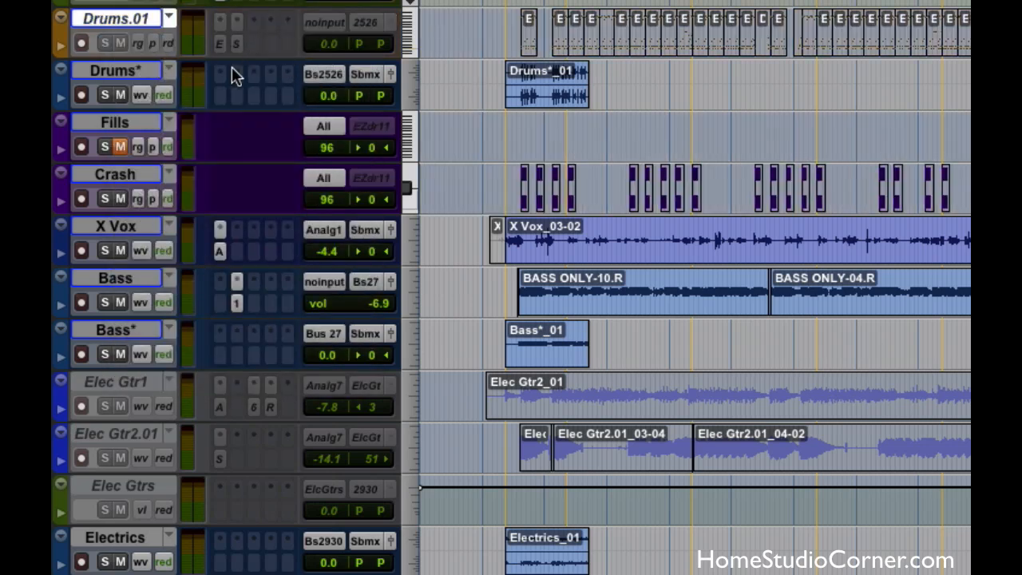
{"action": "double_click", "coordinate": [115, 278]}
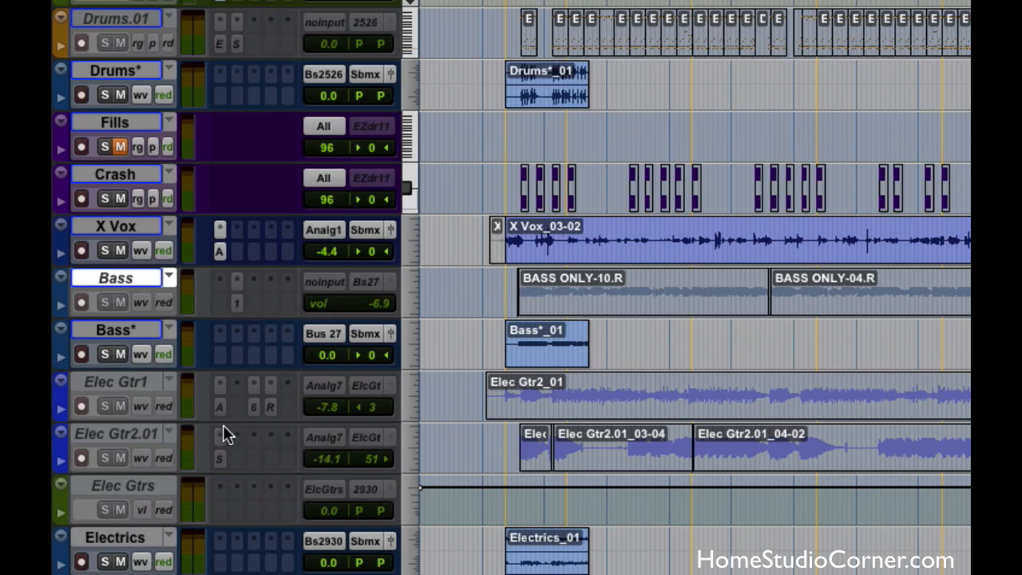
{"action": "mouse_move", "coordinate": [153, 418]}
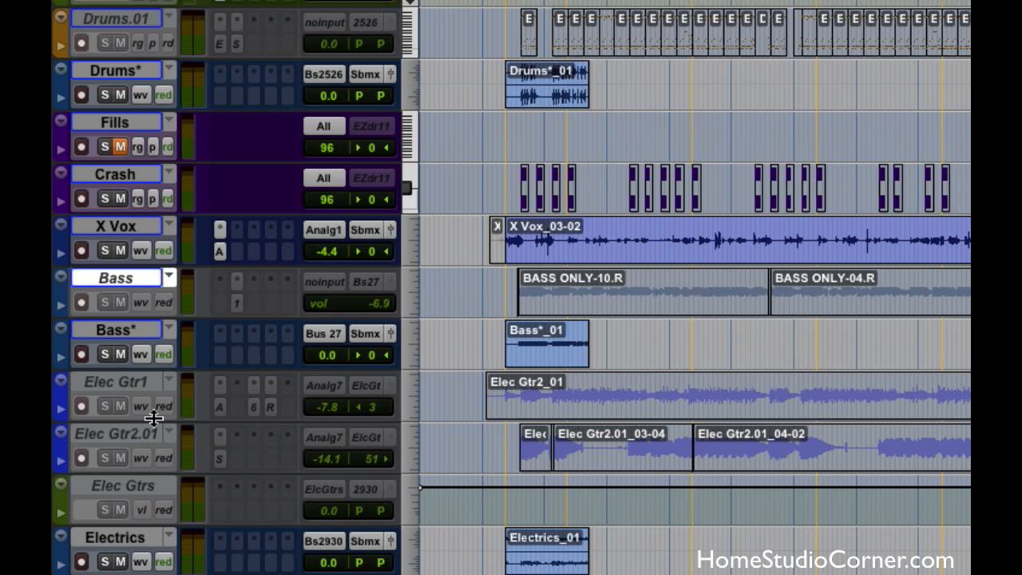
{"action": "scroll", "scroll_direction": "down", "scroll_amount": 3}
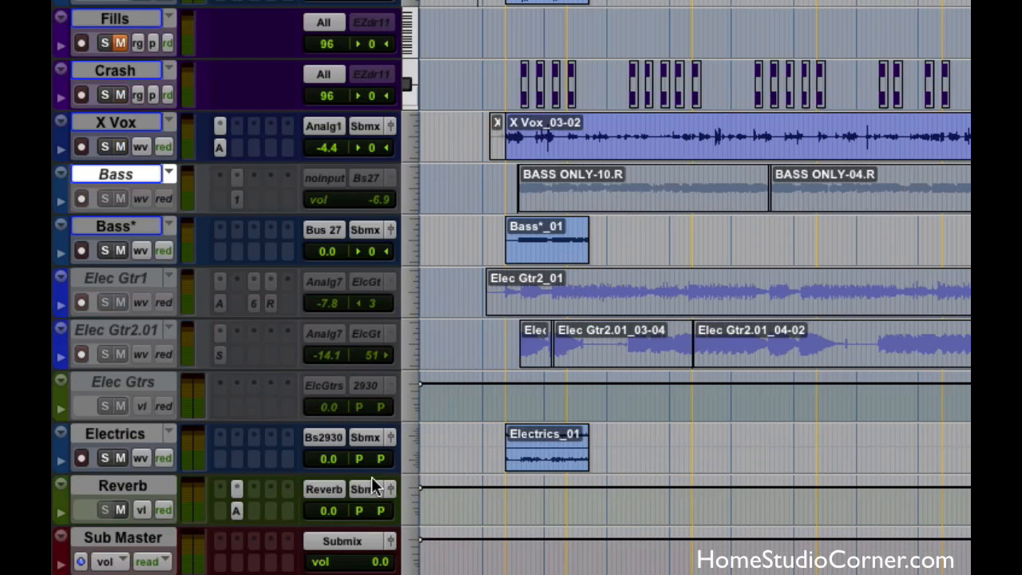
{"action": "mouse_move", "coordinate": [523, 438]}
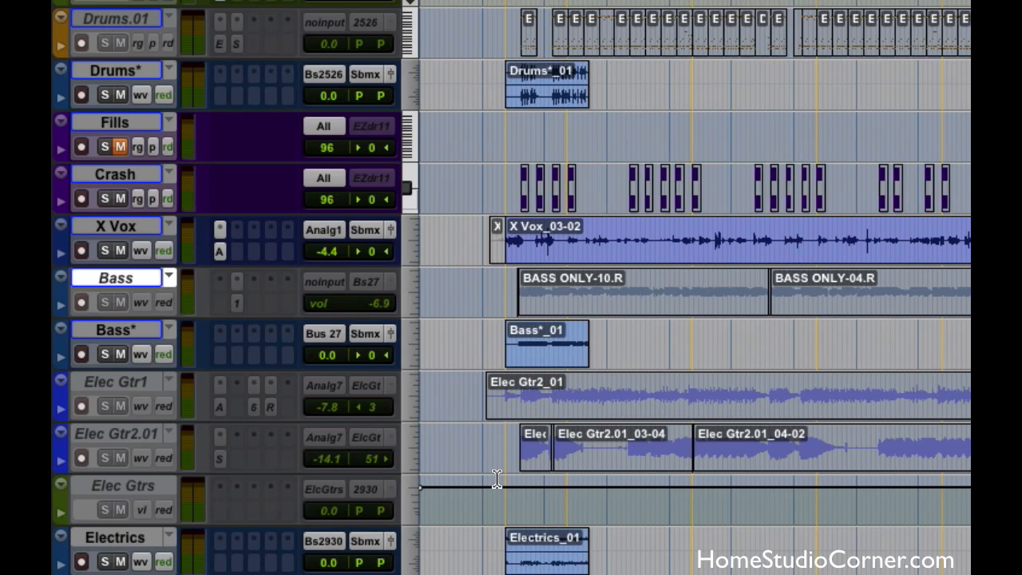
{"action": "mouse_move", "coordinate": [487, 476]}
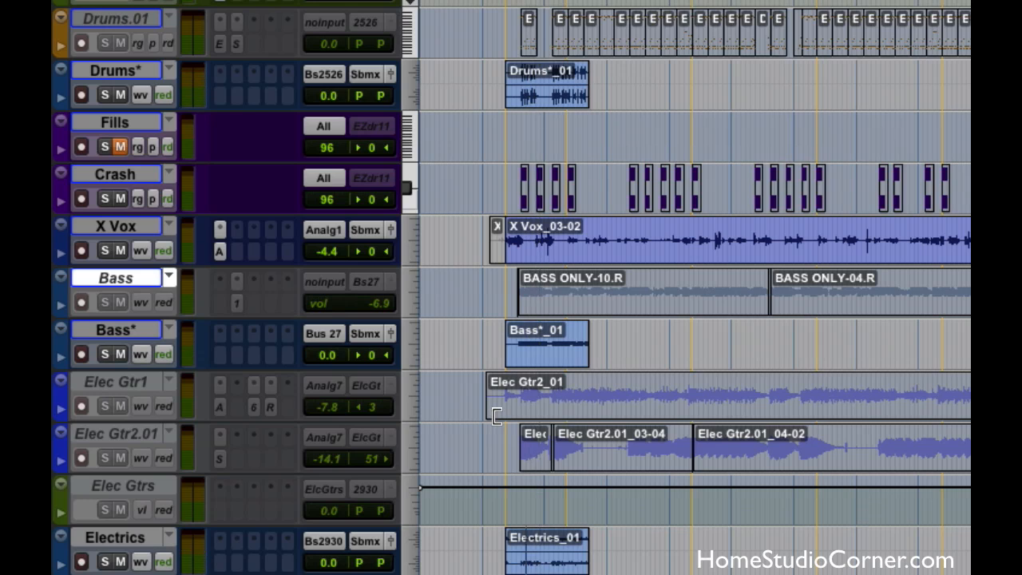
{"action": "mouse_move", "coordinate": [135, 281]}
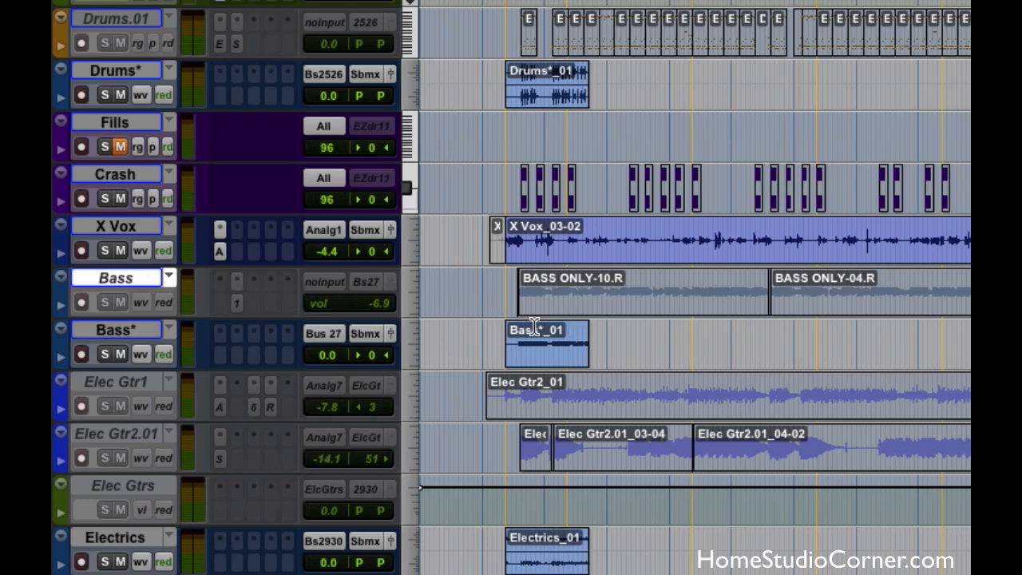
{"action": "mouse_move", "coordinate": [524, 330]}
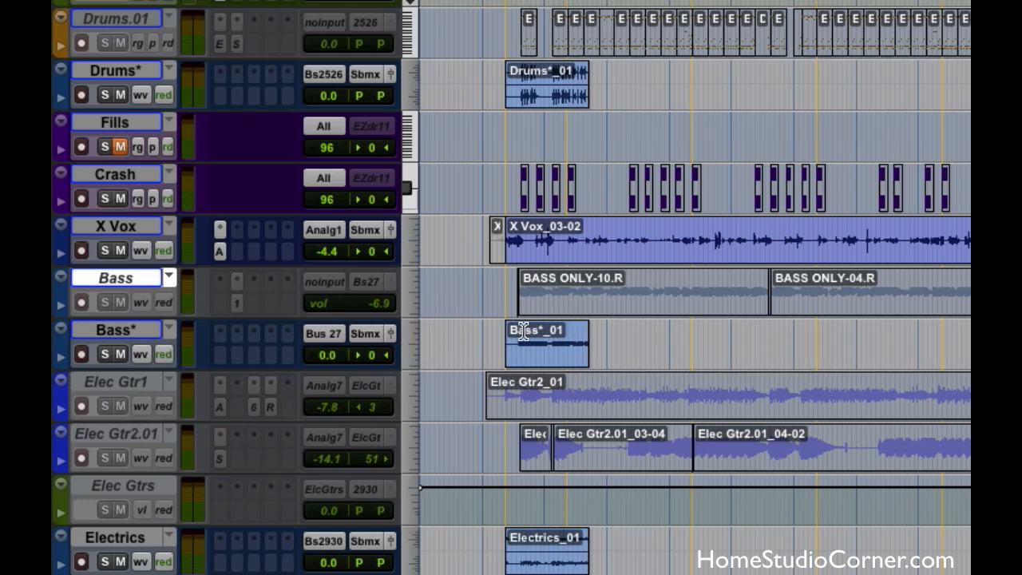